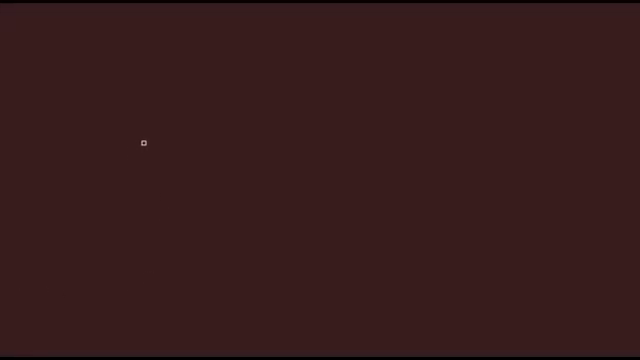
- Sketch the fish outline (back, tail, belly) and label the hatched fin 'pectoral'
{"action": "left_click_drag", "start_coordinate": [145, 143], "coordinate": [250, 111]}
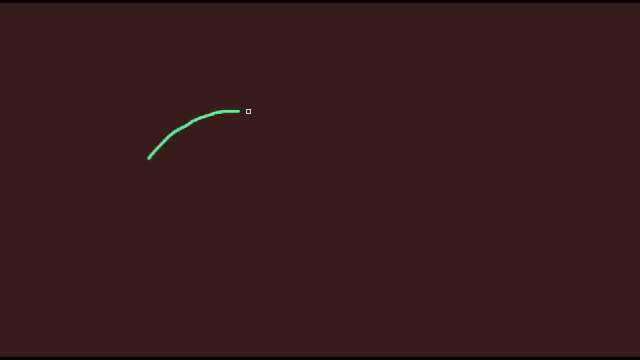
{"action": "left_click_drag", "start_coordinate": [249, 112], "coordinate": [465, 174]}
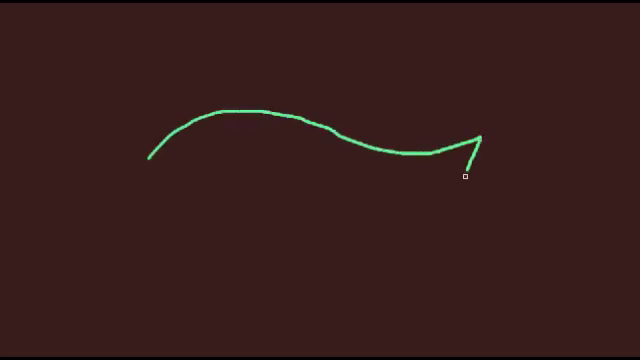
{"action": "left_click_drag", "start_coordinate": [465, 174], "coordinate": [277, 207]}
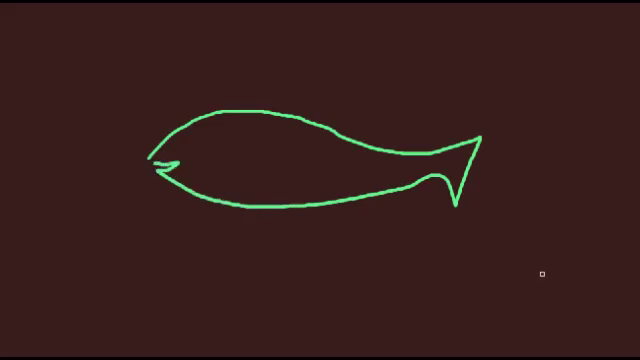
{"action": "mouse_move", "coordinate": [233, 174]}
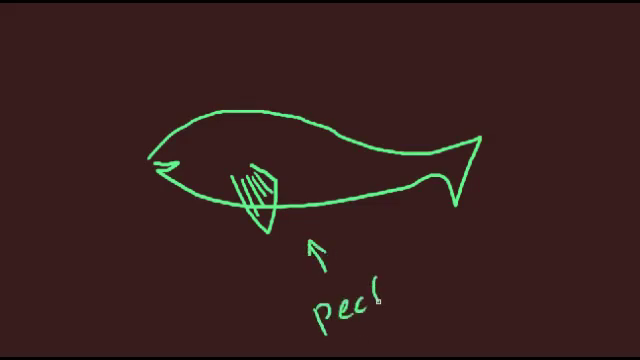
{"action": "type", "text": "toral"}
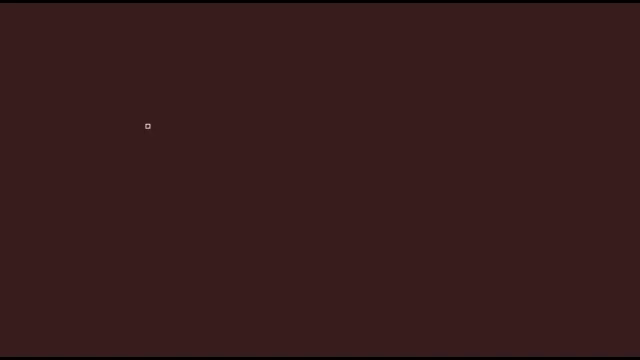
- Draw the rounded, deep-bodied flatfish outline with its gill curve
{"action": "left_click_drag", "start_coordinate": [149, 127], "coordinate": [301, 228]}
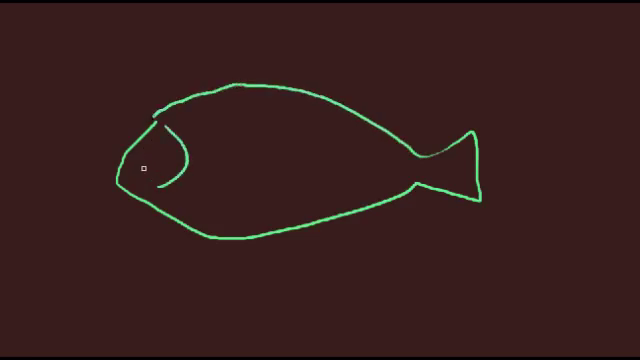
{"action": "left_click", "coordinate": [148, 152]}
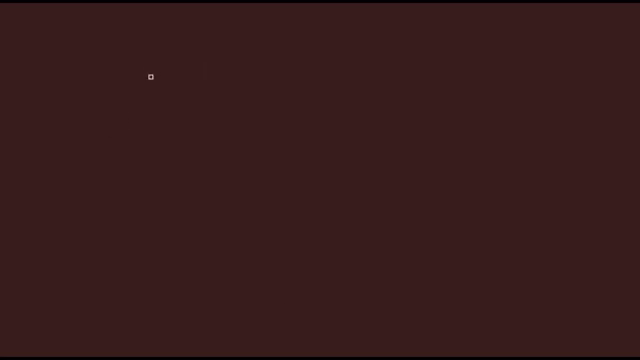
- Write the heading 'Anguilliform (eel-like)'
{"action": "type", "text": "Anguill, fo"}
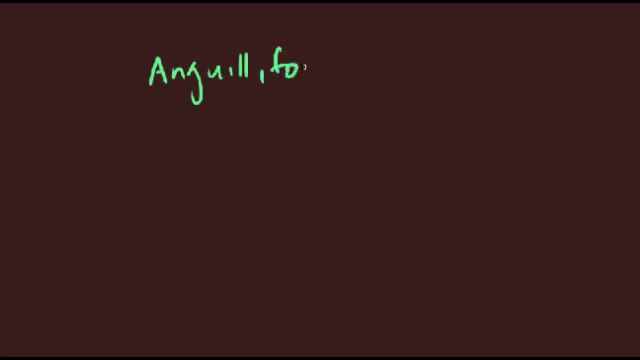
{"action": "type", "text": "rm"}
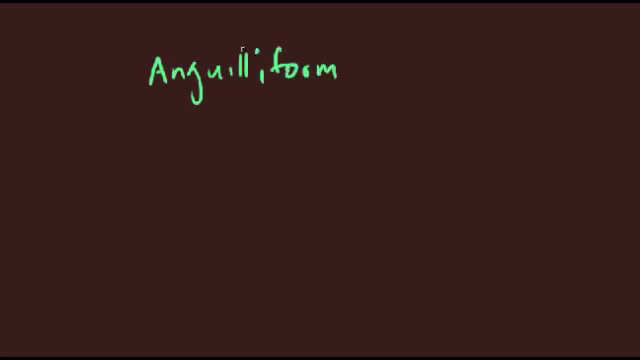
{"action": "type", "text": "(ep"}
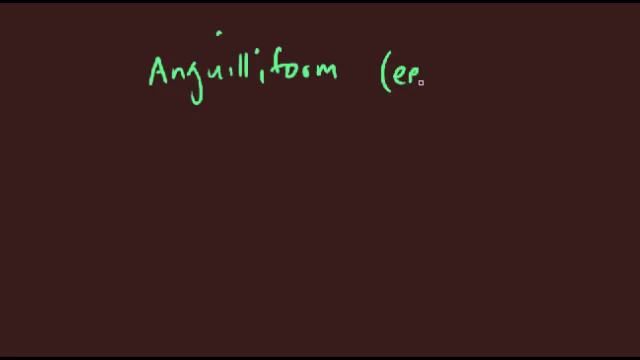
{"action": "type", "text": "el-like"}
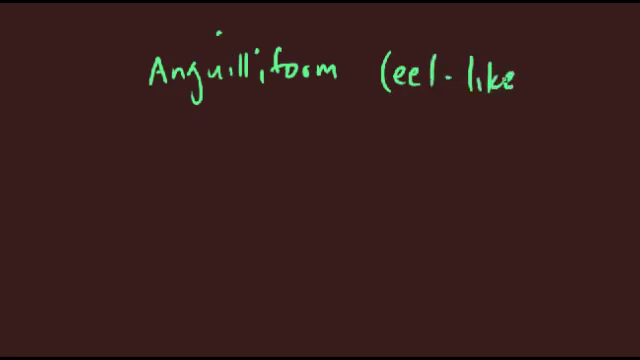
{"action": "type", "text": ")"}
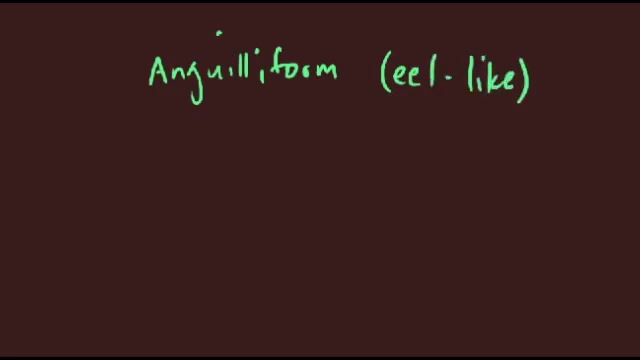
{"action": "mouse_move", "coordinate": [77, 212]}
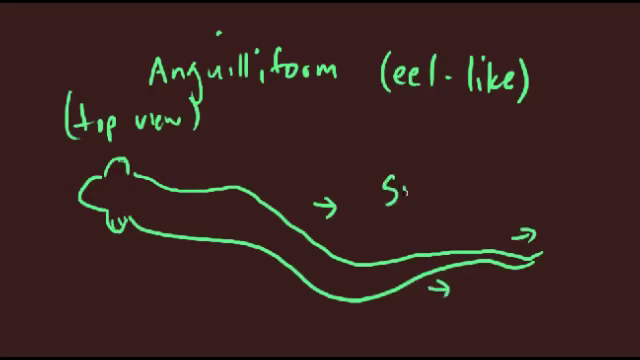
- Label the eel sketch 'sinusoidal waves' and note that all of the body is used
{"action": "type", "text": "Sinusoidal"}
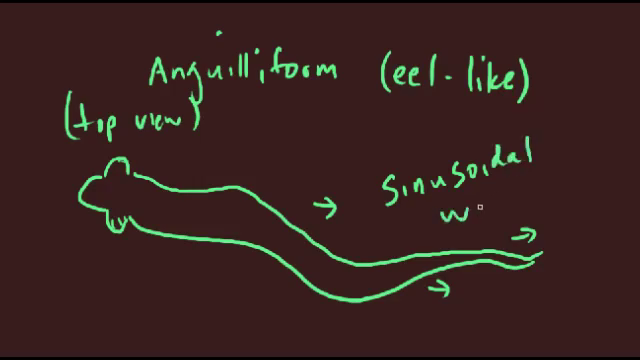
{"action": "type", "text": "waves"}
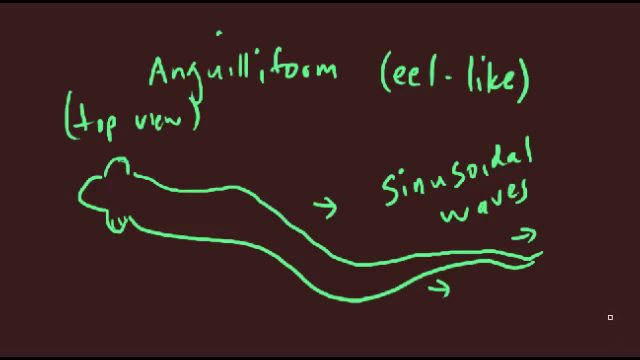
{"action": "type", "text": "all of body"}
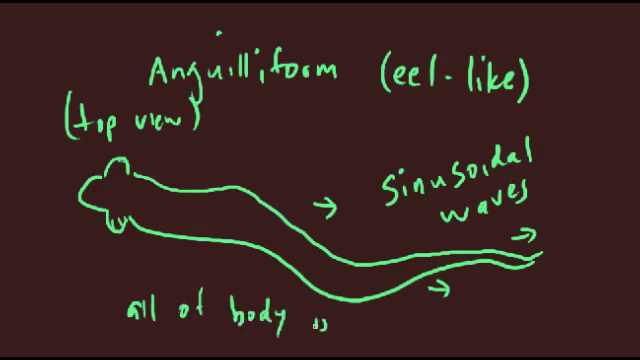
{"action": "type", "text": "is used"}
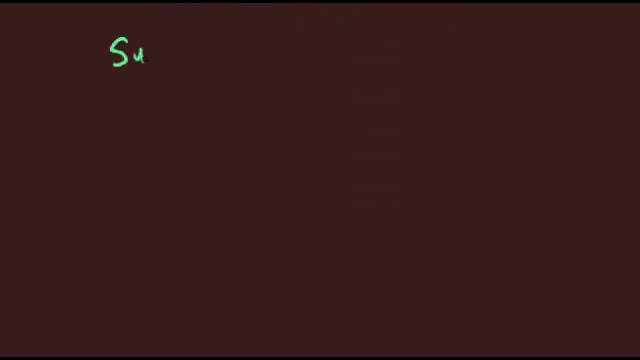
- Title the board 'Sub-Carangiform' and note thrust comes from the back 2/3 of the fish
{"action": "type", "text": "b-Carangi"}
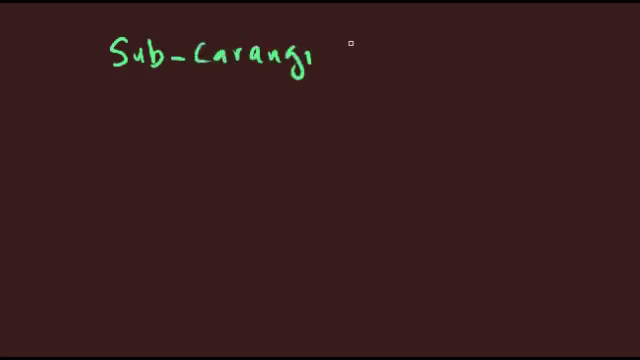
{"action": "type", "text": "form"}
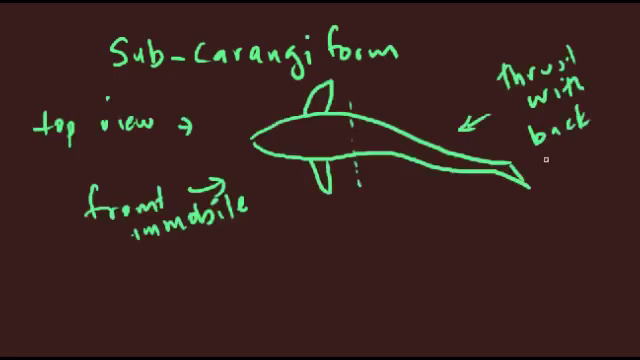
{"action": "type", "text": "2/3"}
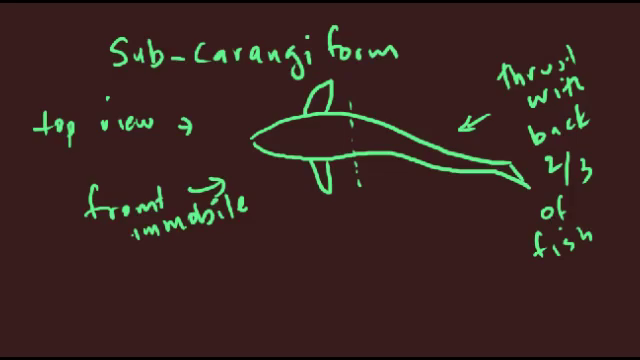
- Label the side-view fish's tall caudal and pelvic fins
{"action": "scroll", "scroll_direction": "down", "scroll_amount": 3}
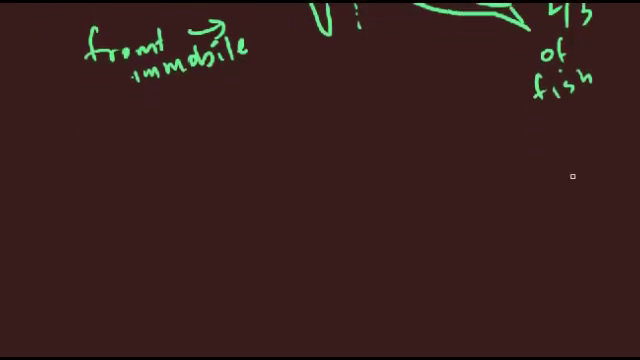
{"action": "mouse_move", "coordinate": [100, 197]}
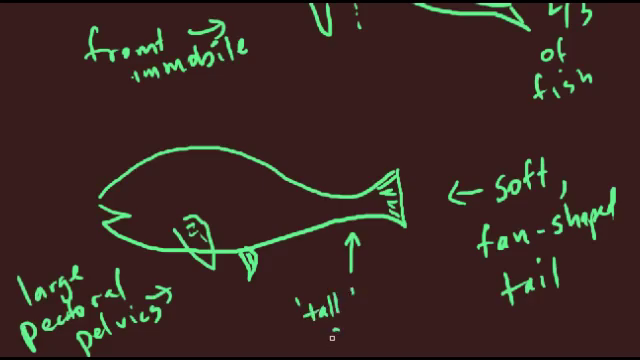
{"action": "type", "text": "caudal"}
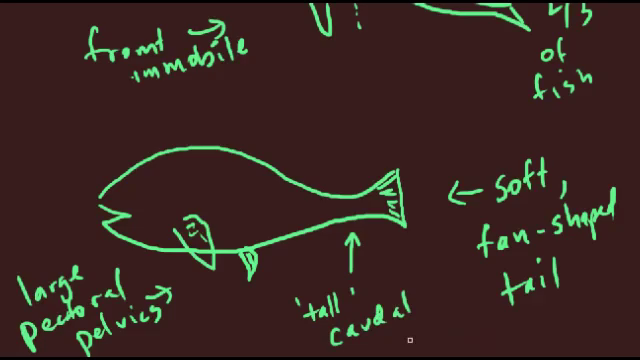
{"action": "type", "text": "pelv"}
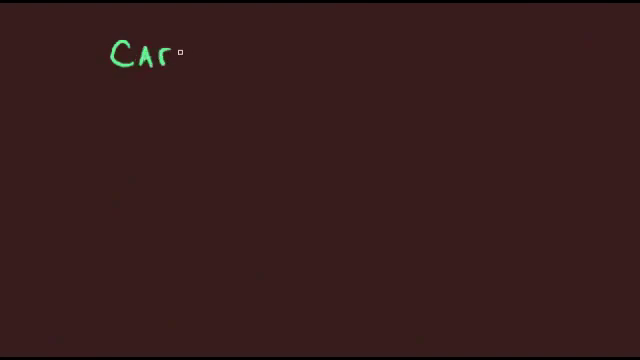
- Title the page 'Carangiform' and note 'shorter more rapid tail thrusts'
{"action": "type", "text": "angi"}
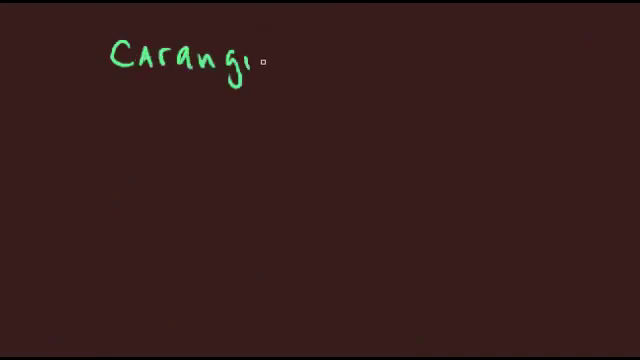
{"action": "type", "text": "form"}
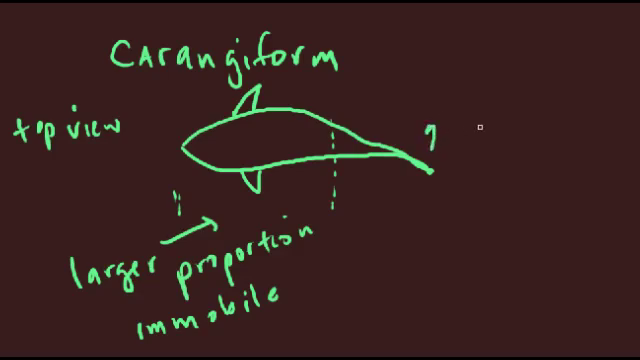
{"action": "type", "text": "sho"}
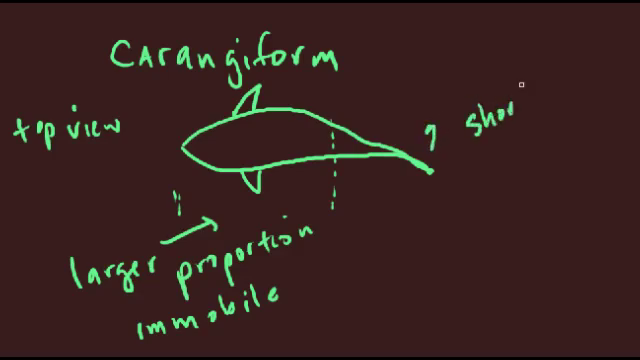
{"action": "type", "text": "ter"}
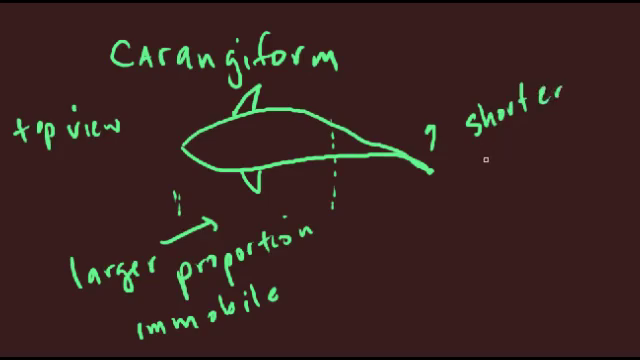
{"action": "type", "text": "more rapid"}
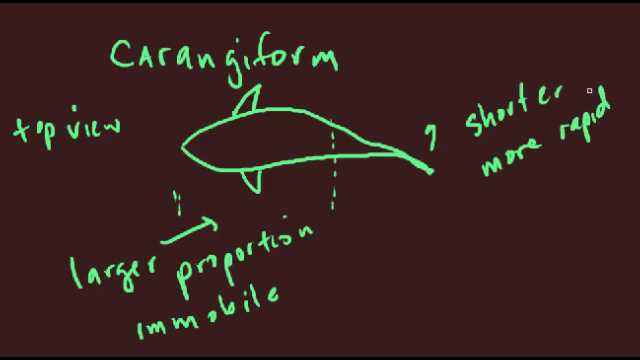
{"action": "type", "text": "ta"}
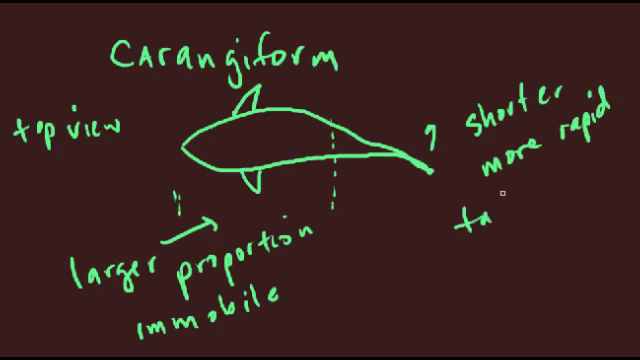
{"action": "type", "text": "tail thrusts"}
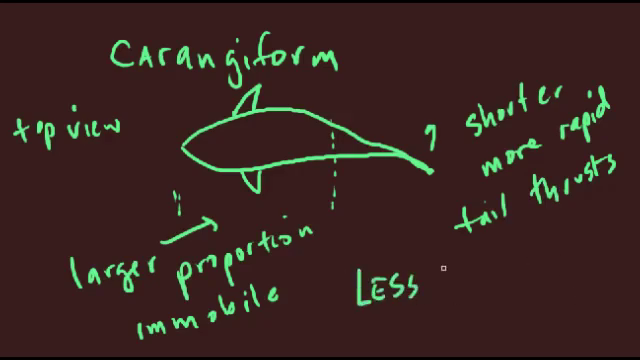
- Write 'LESS TURBULENCE' below the tail-thrust note
{"action": "type", "text": "TUR"}
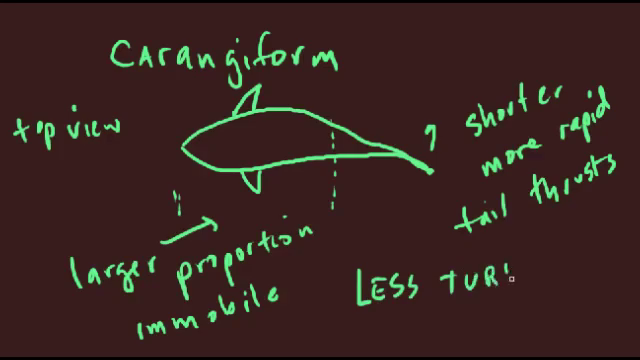
{"action": "type", "text": "BUL."}
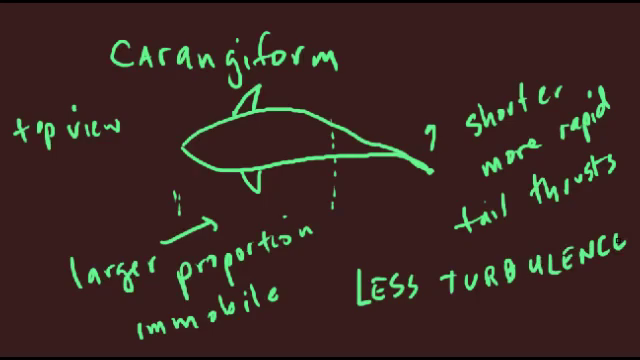
{"action": "type", "text": "WA"}
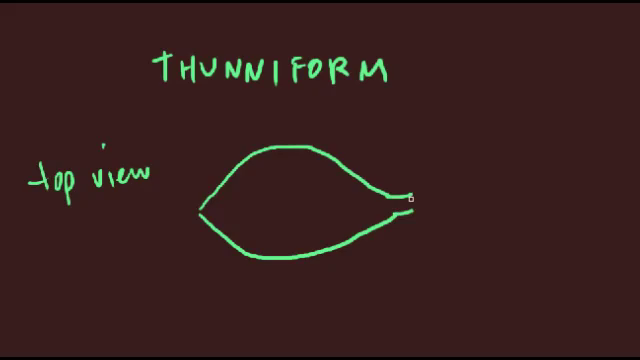
- Sketch the Thunniform tail and write 'very short tail strokes' plus internal-shape notes
{"action": "left_click_drag", "start_coordinate": [410, 198], "coordinate": [430, 205]}
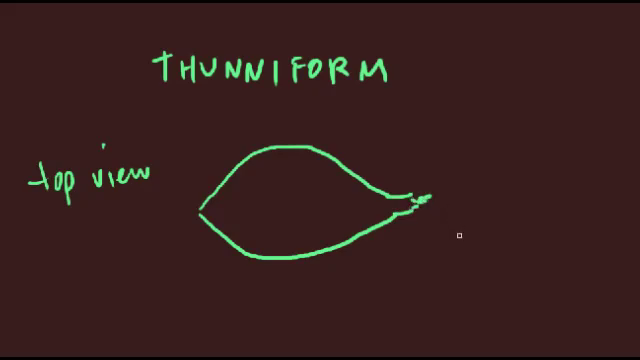
{"action": "mouse_move", "coordinate": [440, 180]}
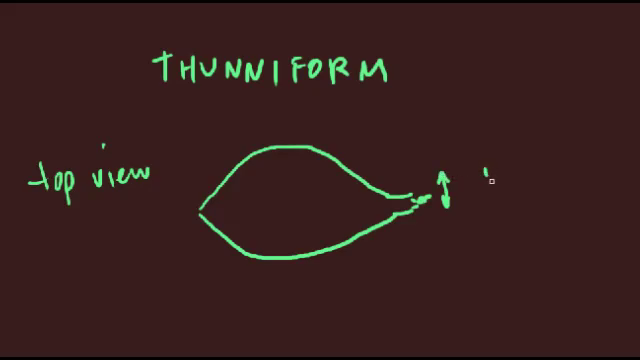
{"action": "type", "text": "very short tail"}
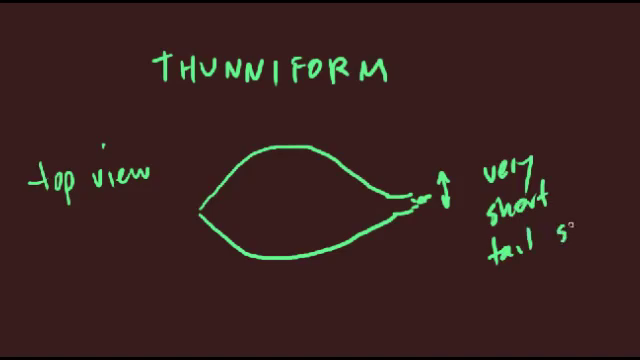
{"action": "type", "text": "strokes"}
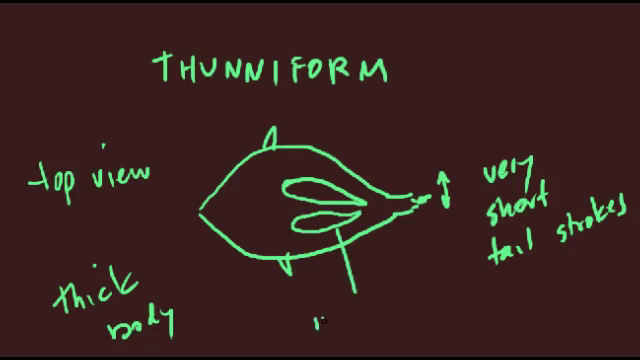
{"action": "type", "text": "interna"}
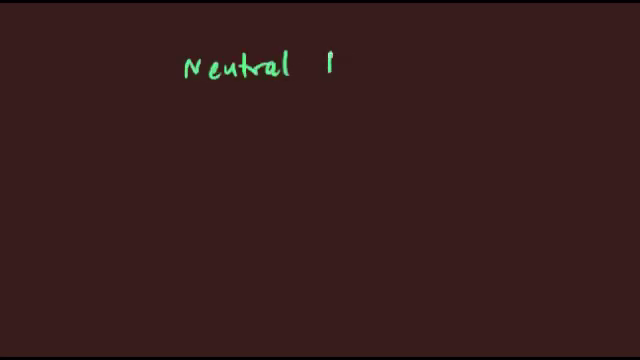
- Handwrite 'Neutral Buoyancy goes with' followed by 'homoC…'
{"action": "type", "text": "Buoya"}
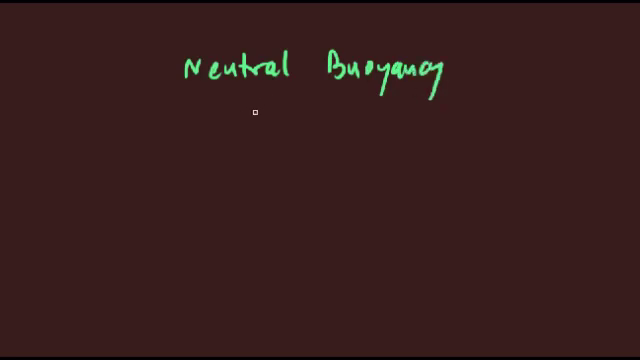
{"action": "type", "text": "goes"}
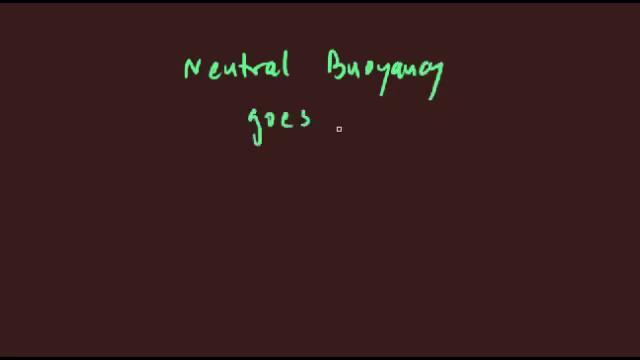
{"action": "type", "text": "with"}
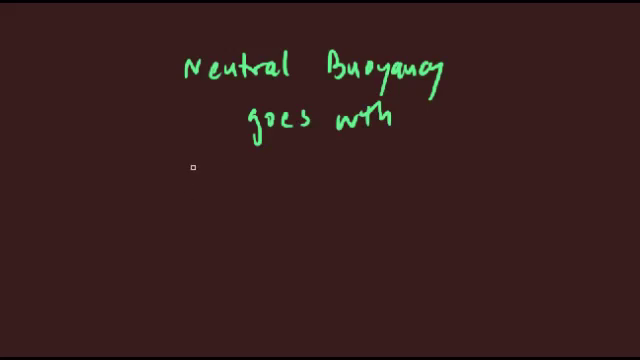
{"action": "type", "text": "homoC"}
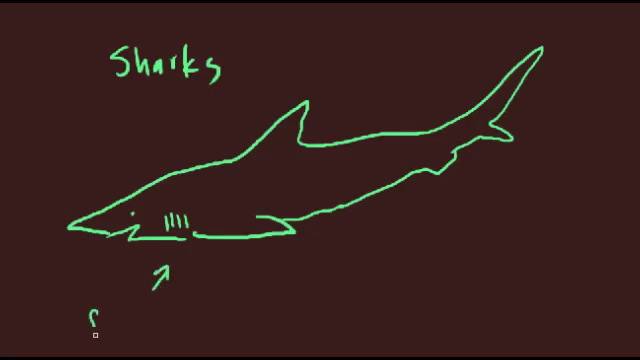
- Label the shark's 'flat ventral surface'
{"action": "type", "text": "flat"}
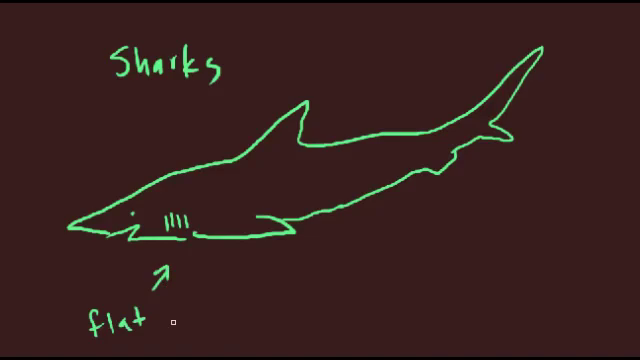
{"action": "type", "text": "ventral"}
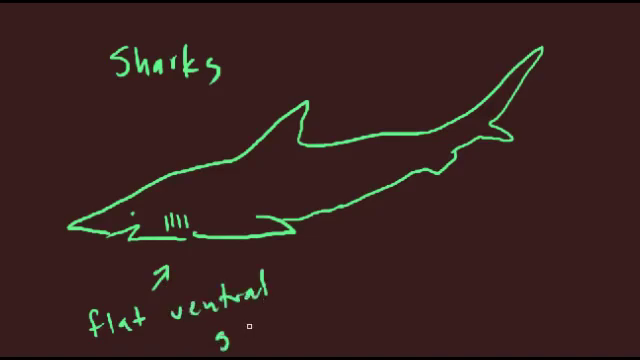
{"action": "type", "text": "surface"}
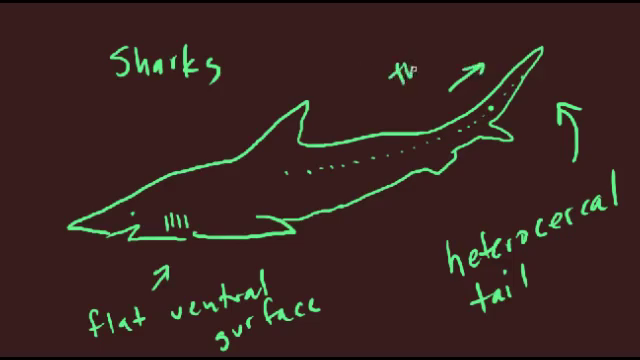
- Add the 'thrust' and 'LIFT' labels to the shark sketch
{"action": "type", "text": "thrust"}
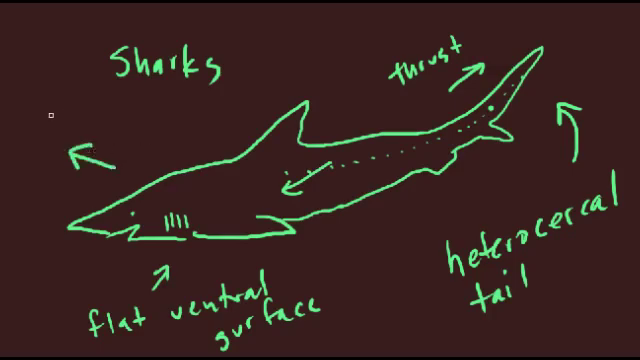
{"action": "type", "text": "LIF"}
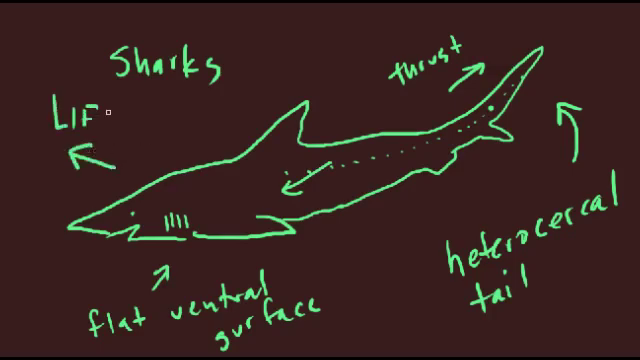
{"action": "type", "text": "TI"}
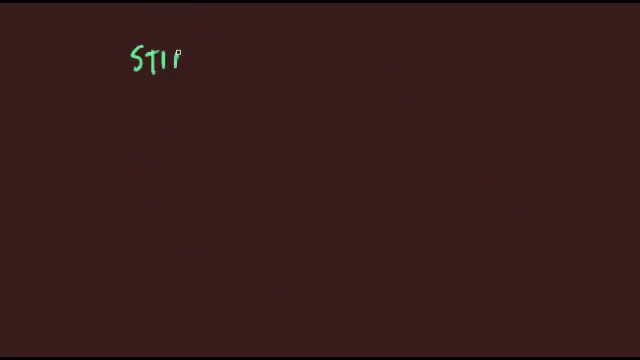
- Write 'STINGRAYS - rajiform' and sketch the top-view stingray beneath it
{"action": "type", "text": "NGRA"}
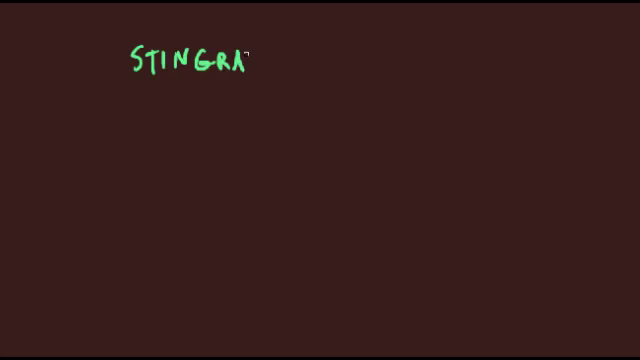
{"action": "type", "text": "YS - !"}
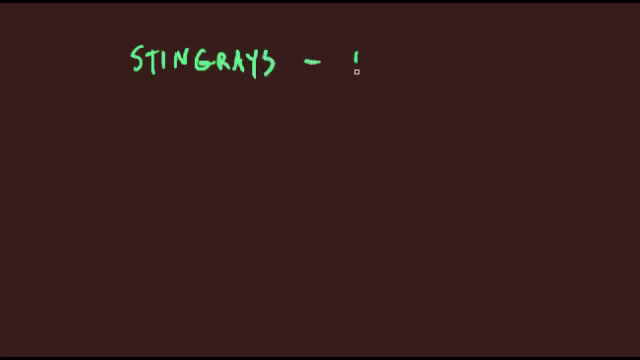
{"action": "type", "text": "rajiform"}
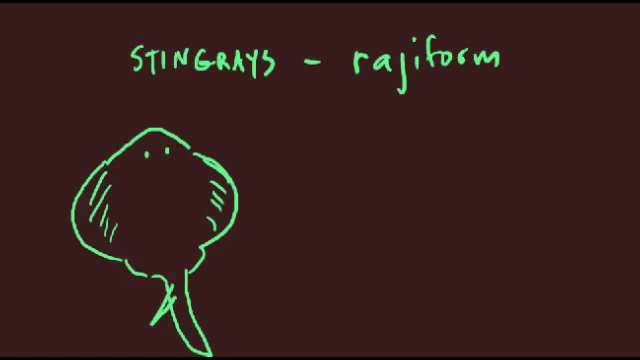
{"action": "scroll", "scroll_direction": "up", "scroll_amount": 3}
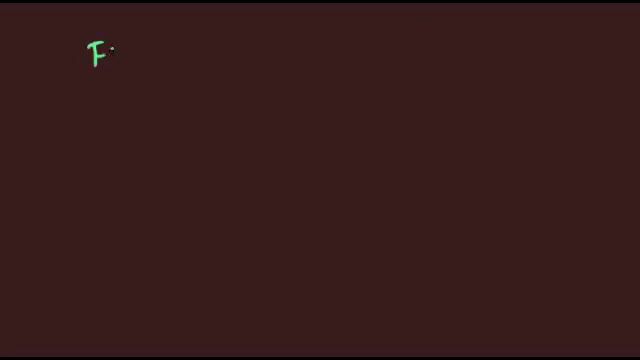
- Handwrite "but this is actually the left side of the fish" beside the flatfish
{"action": "type", "text": "LAIT"}
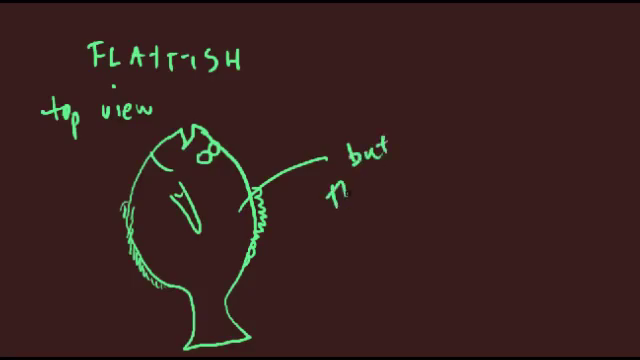
{"action": "type", "text": "this is"}
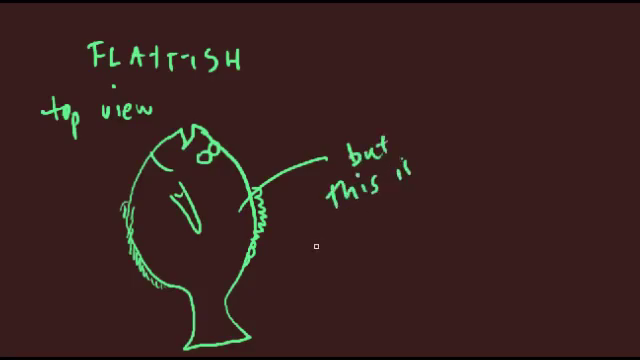
{"action": "type", "text": "actually"}
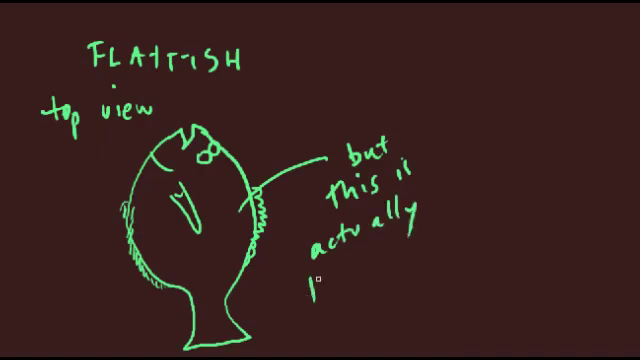
{"action": "type", "text": "the left sid"}
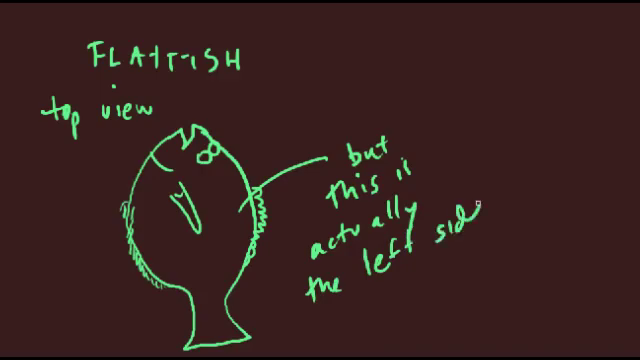
{"action": "type", "text": "of the fish"}
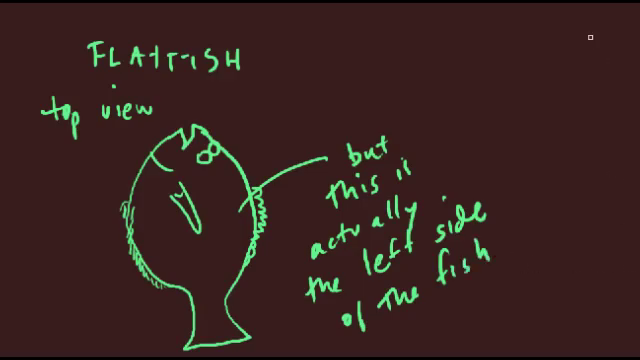
- Write the heading LATERALLY FLATTENED at the top right
{"action": "type", "text": "Li"}
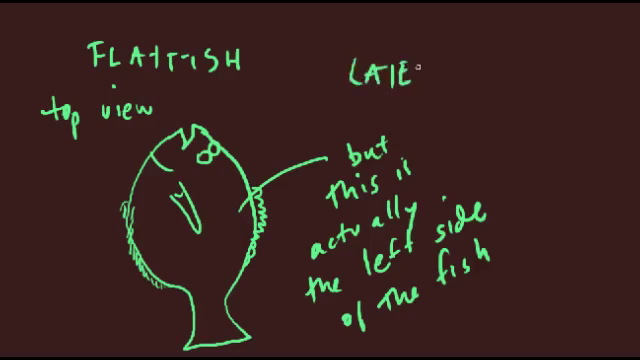
{"action": "type", "text": "RALL"}
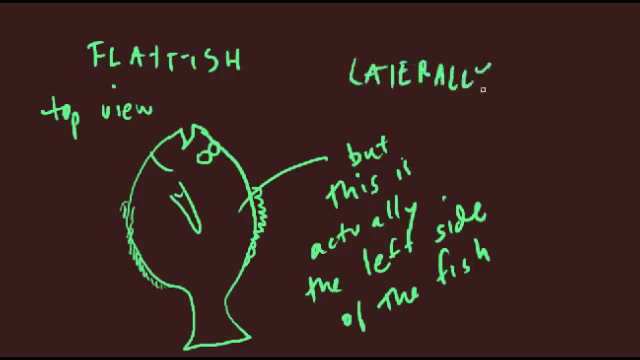
{"action": "type", "text": "FLA"}
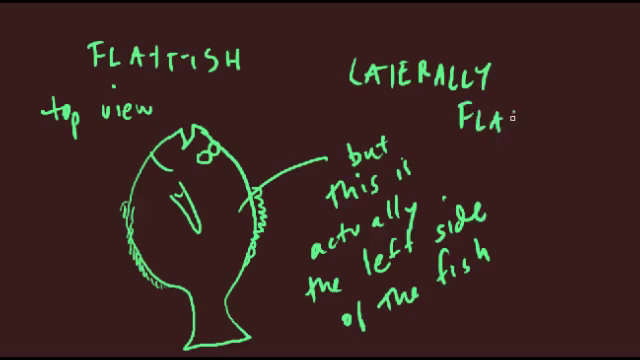
{"action": "type", "text": "TE"}
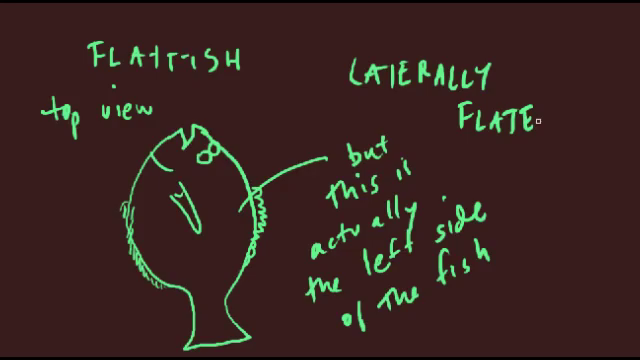
{"action": "type", "text": "N?"}
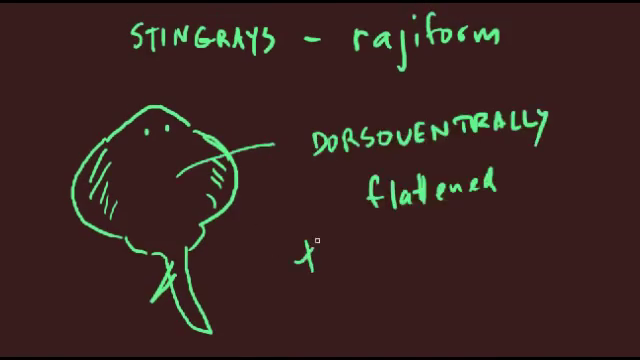
- Write "this is the top" under 'dorsoventrally flattened', then clear the stingray page
{"action": "type", "text": "this is"}
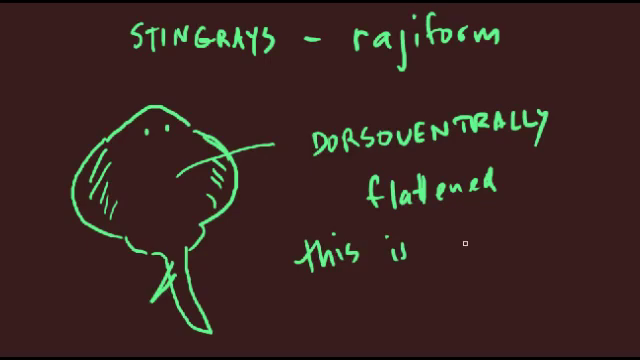
{"action": "type", "text": "the top"}
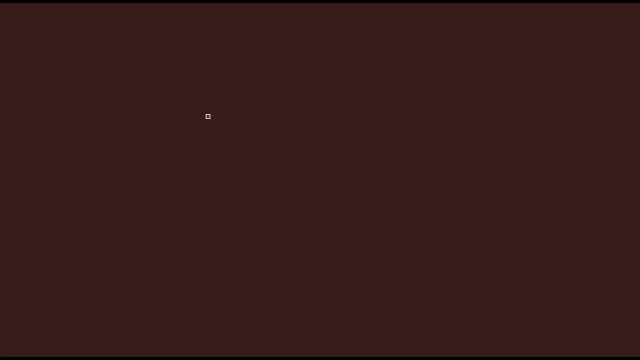
{"action": "mouse_move", "coordinate": [221, 102]}
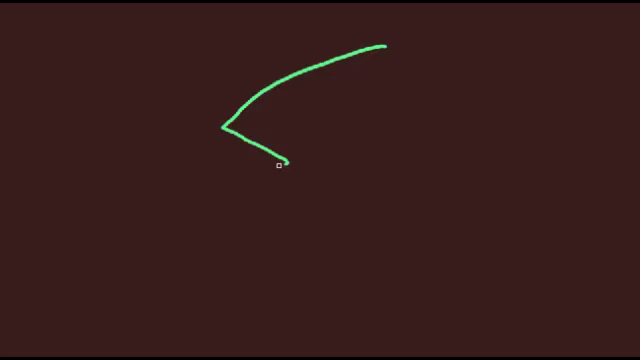
- Sketch an open-mouthed fish head outline with a circled H and dashed mouth lines
{"action": "left_click_drag", "start_coordinate": [280, 165], "coordinate": [565, 257]}
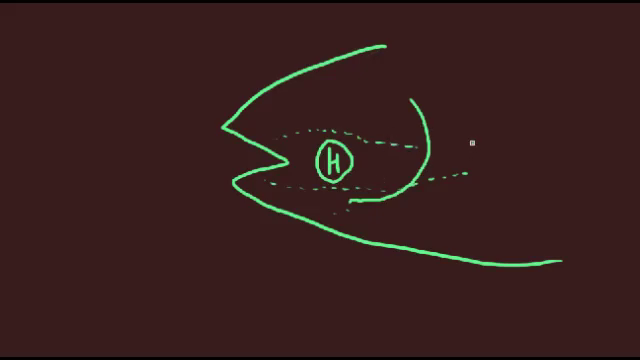
- Clear the circled-H fish head sketch to a blank canvas
{"action": "left_click", "coordinate": [474, 154]}
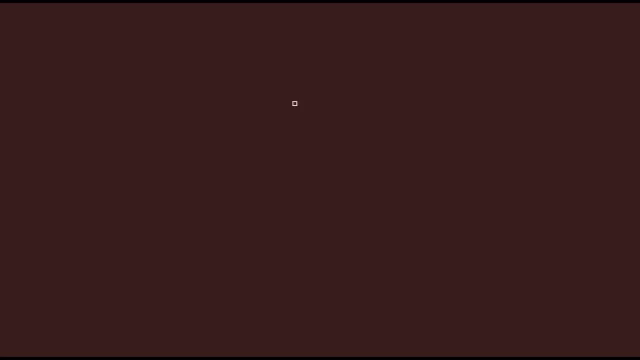
{"action": "mouse_move", "coordinate": [394, 60]}
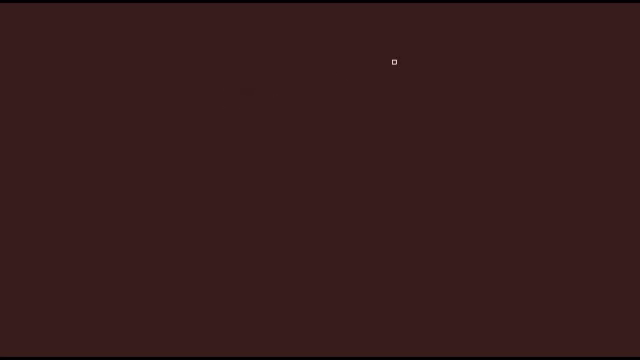
- Draw a new fish head mouth outline with a circled L, arrows and dashed line
{"action": "left_click_drag", "start_coordinate": [398, 60], "coordinate": [262, 123]}
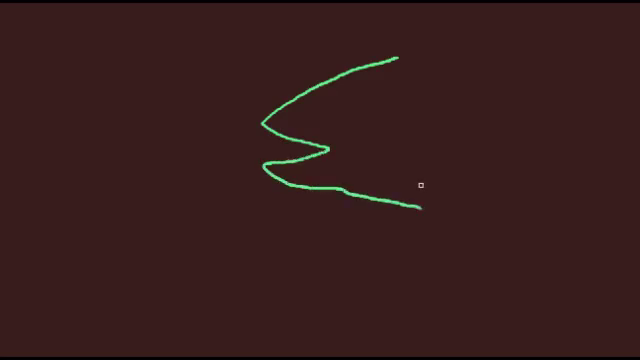
{"action": "mouse_move", "coordinate": [330, 132]}
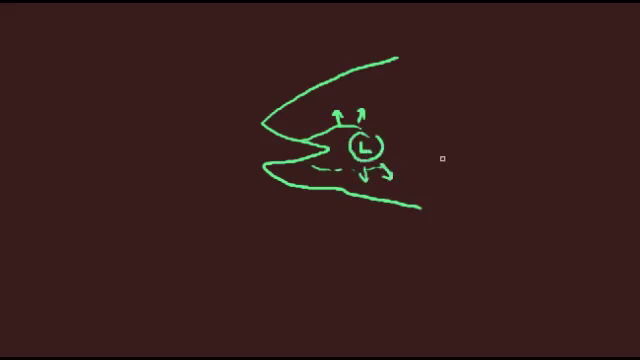
{"action": "mouse_move", "coordinate": [232, 132]}
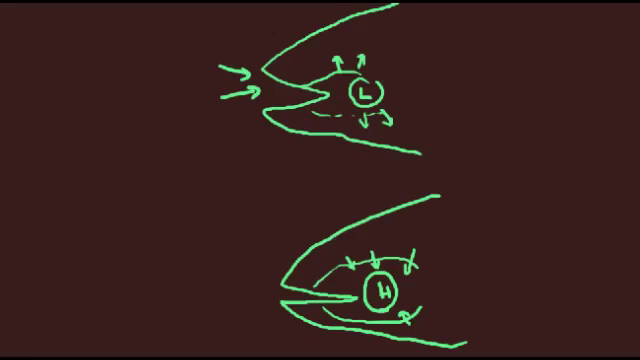
- Label the H head's "oral valves", then clear the L and H comparison
{"action": "type", "text": "oral valves"}
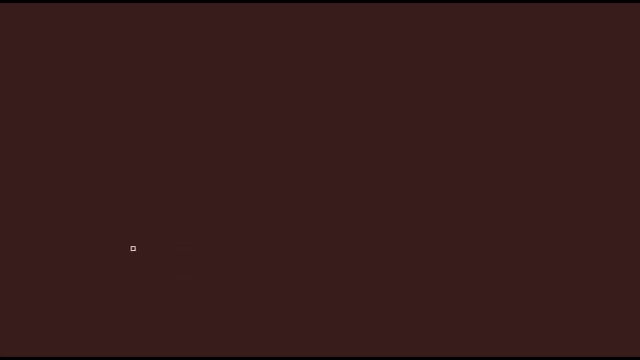
{"action": "mouse_move", "coordinate": [103, 227]}
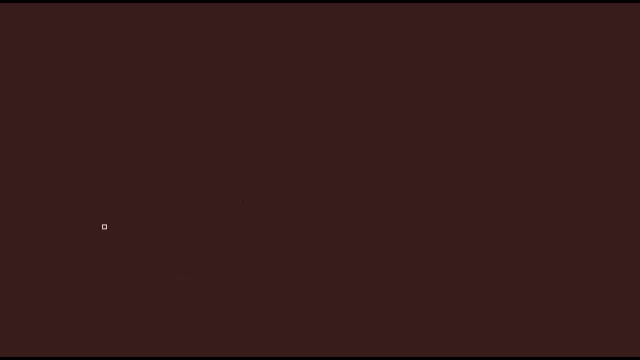
- Draw the stingray lying in mud, labelled STINGRAY, MUD and an arrowed Spiracle
{"action": "left_click_drag", "start_coordinate": [104, 234], "coordinate": [350, 206]}
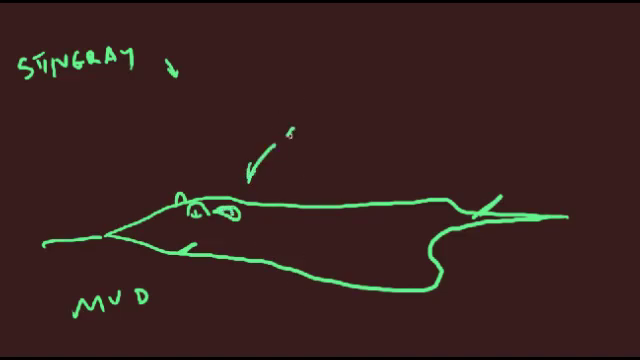
{"action": "type", "text": "Spiral"}
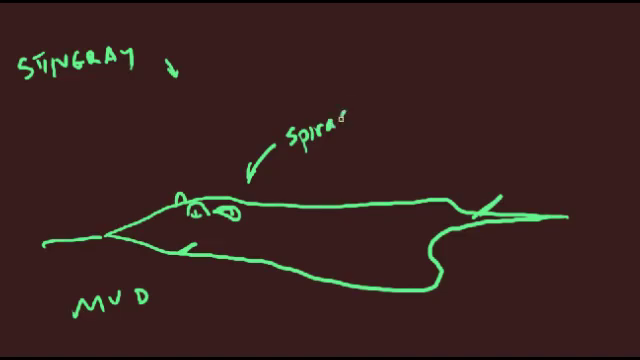
{"action": "type", "text": "le"}
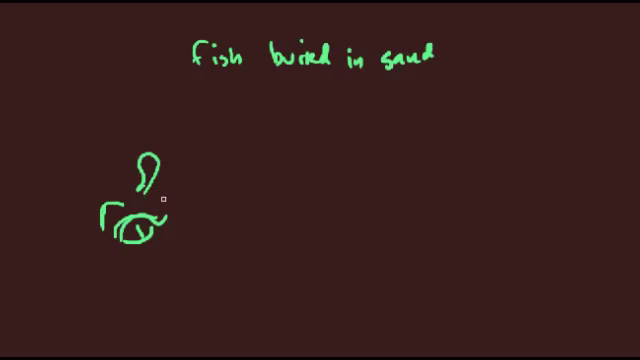
- Add the buried stingray's second spiracle, sand dots and a 'stingray' label
{"action": "left_click_drag", "start_coordinate": [160, 195], "coordinate": [205, 195]}
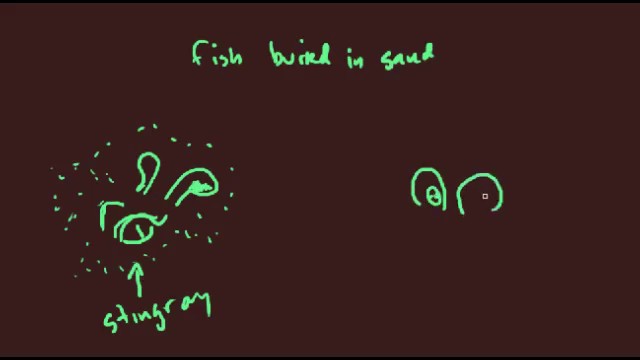
- Draw the buried flatfish body and mouth, labelled 'flatfish', and mark 'spiracles open'
{"action": "left_click_drag", "start_coordinate": [488, 195], "coordinate": [484, 200]}
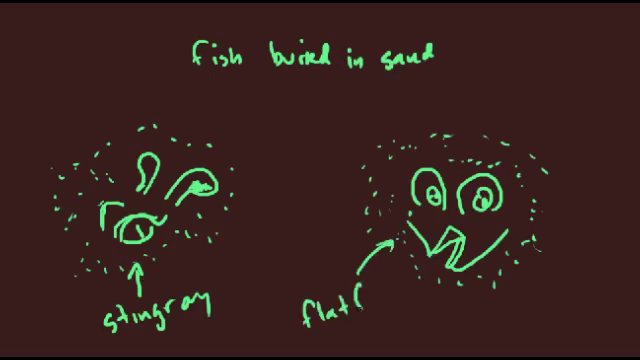
{"action": "type", "text": "fish"}
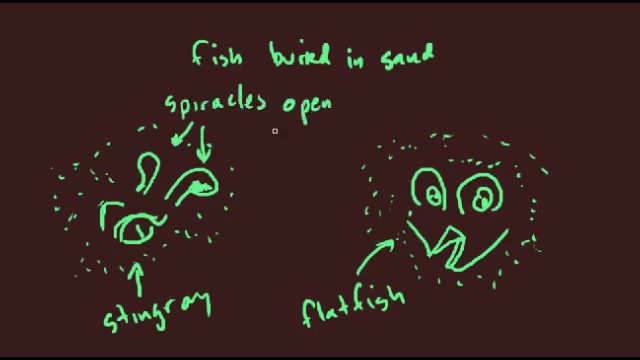
- Add "+ close" beneath 'spiracles open'
{"action": "type", "text": "+clo"}
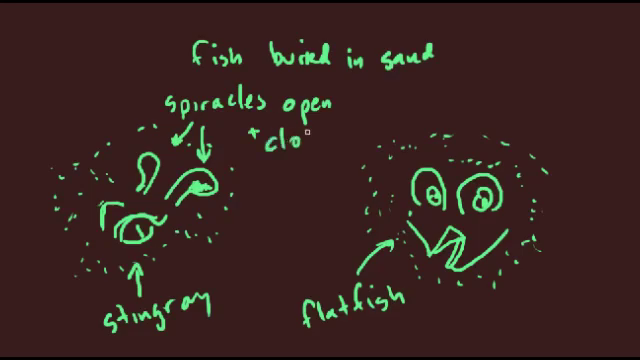
{"action": "type", "text": "se"}
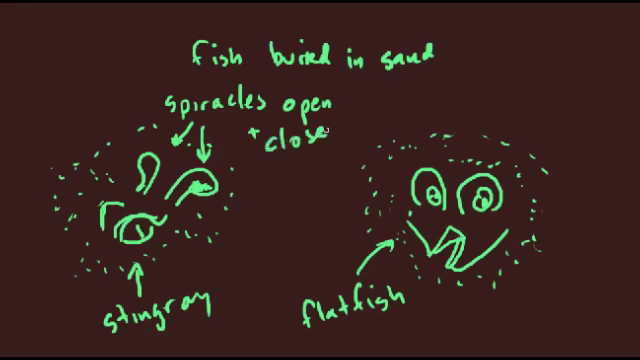